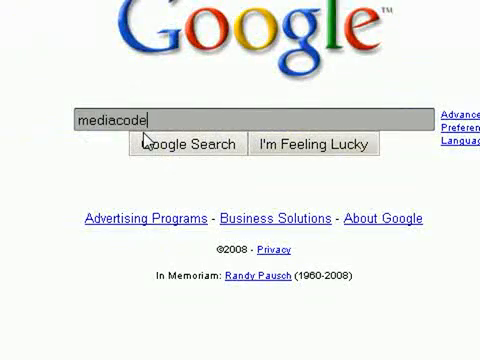
Search Google for mediacoder and get the 0.6.1.4150 developing release installer.
left_click(186, 144)
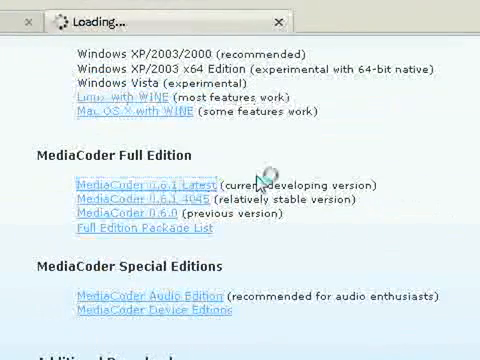
left_click(147, 185)
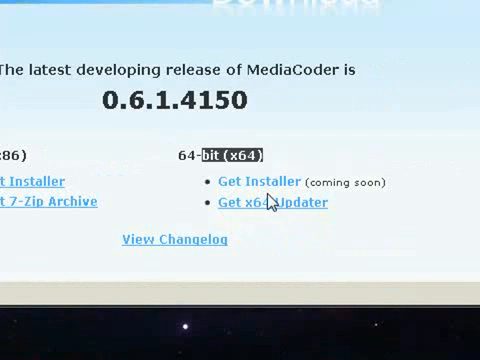
left_click(275, 203)
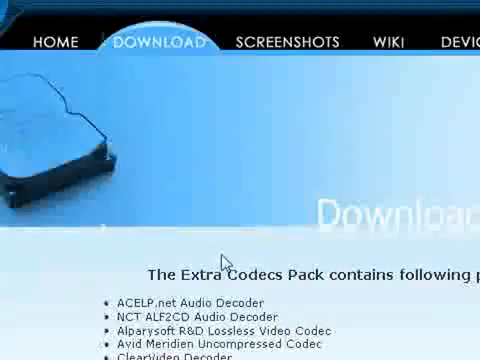
scroll("down", 3)
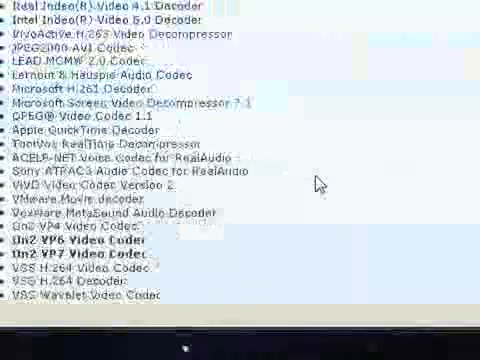
scroll("down", 3)
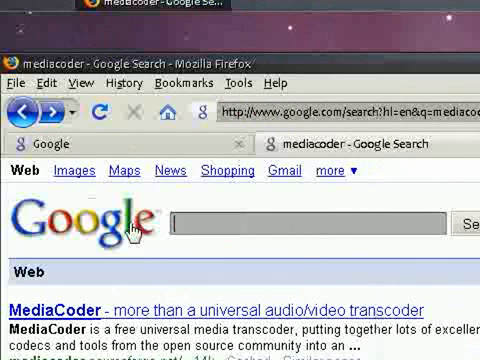
Search for WinRAR and browse rarlab's downloads list to English WinRAR 3.71.
type("winre")
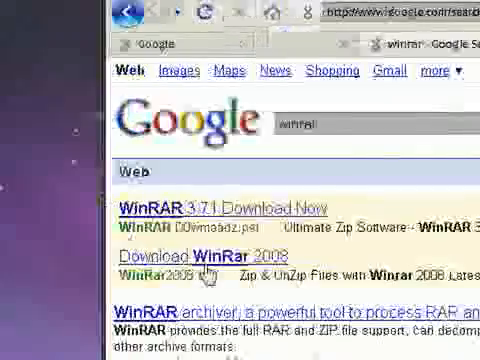
scroll("down", 3)
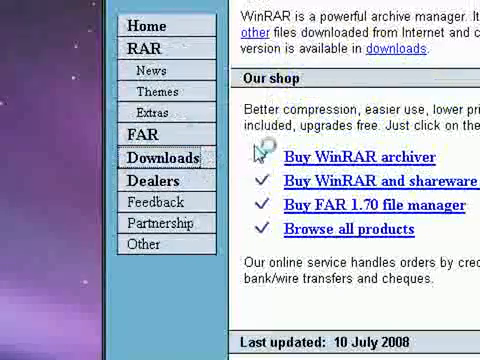
left_click(161, 157)
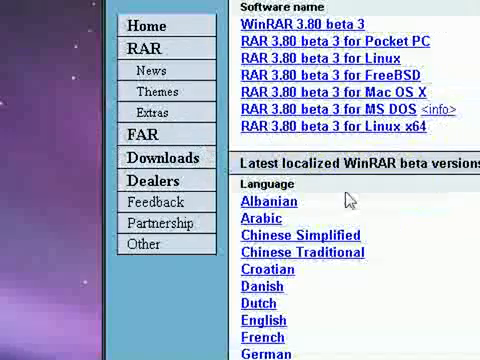
scroll("down", 3)
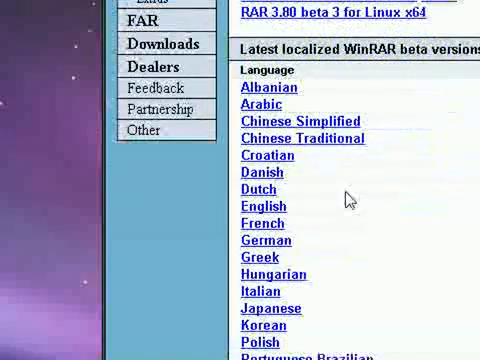
scroll("down", 3)
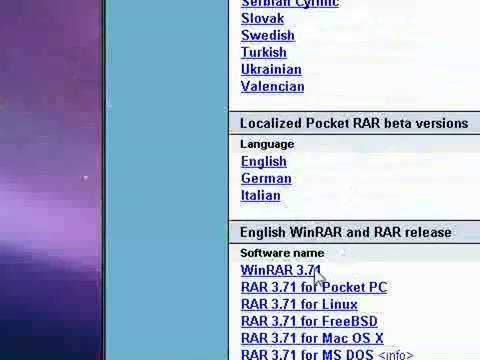
scroll("down", 3)
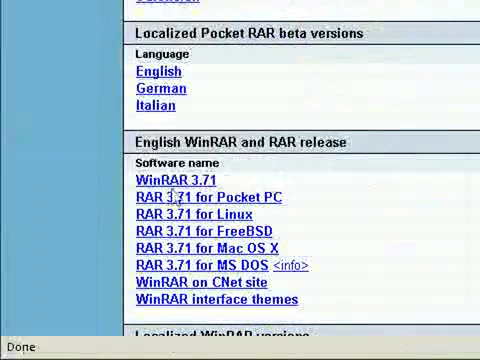
scroll("up", 3)
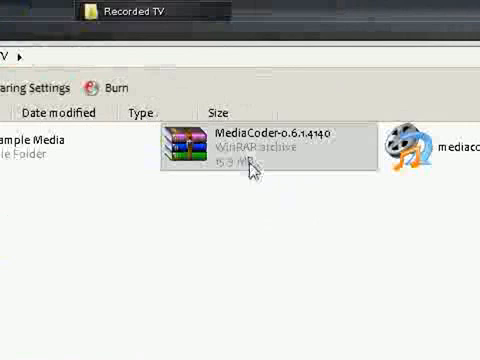
Extract the MediaCoder-0.6.1.4140 archive, open the extracted folder and run mediacoder.exe.
right_click(245, 150)
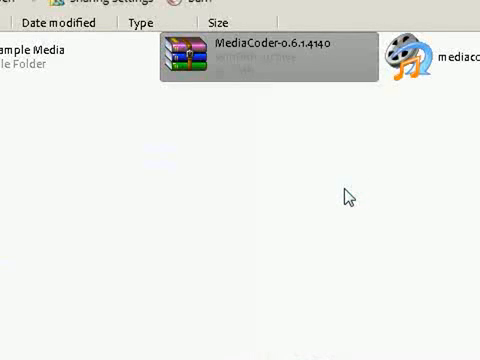
double_click(270, 58)
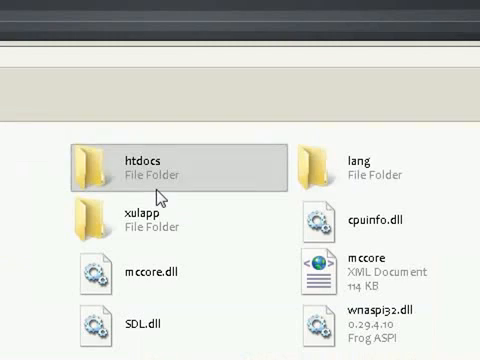
double_click(155, 160)
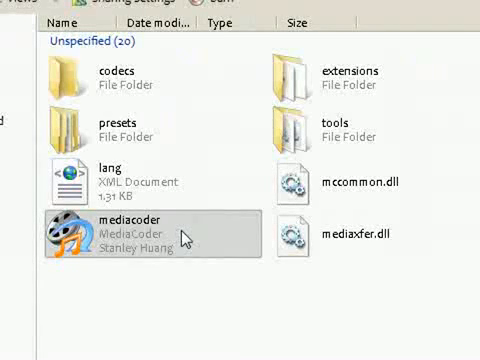
mouse_move(188, 235)
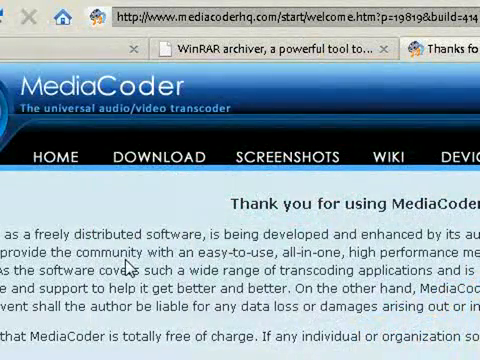
Leave 'Do not show this page on next startup' checked and choose Start MediaCoder.
scroll("down", 3)
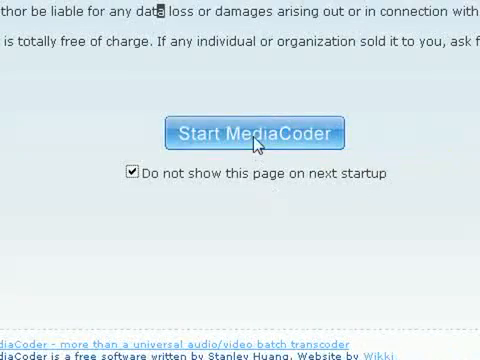
left_click(257, 133)
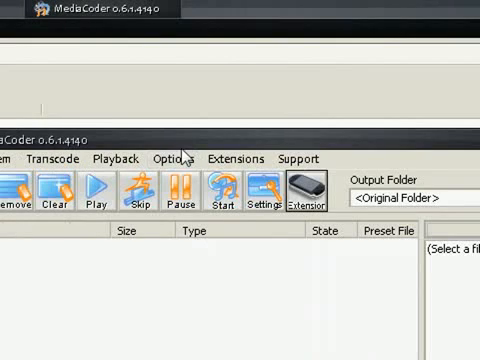
mouse_move(306, 207)
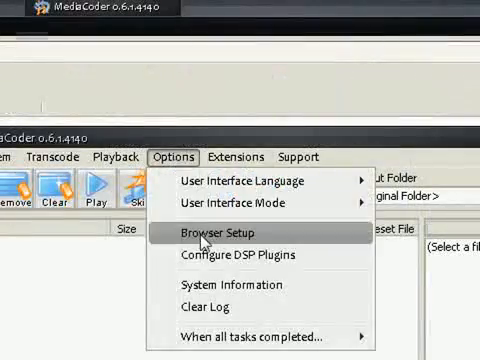
Choose Options > Browser Setup to show the advanced parameter categories.
left_click(218, 231)
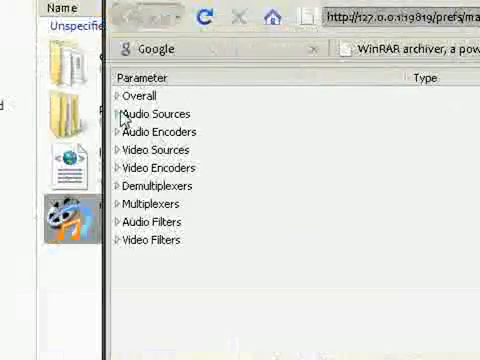
Under Overall > User Interface, set the overall.ui.splash value to 0.
left_click(117, 97)
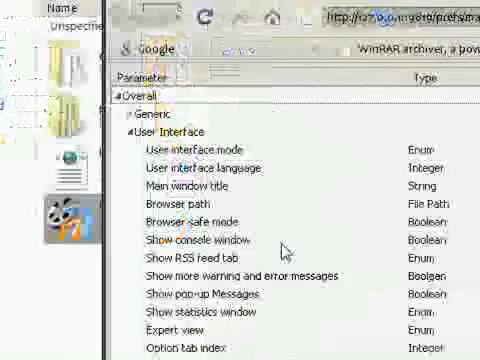
scroll("down", 3)
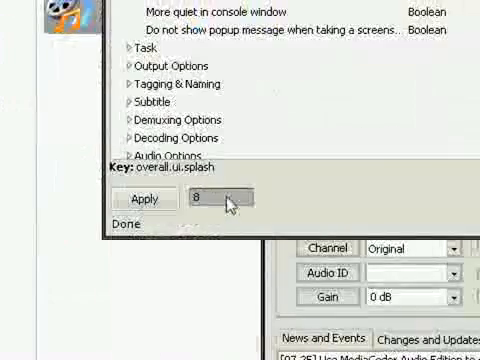
type("0")
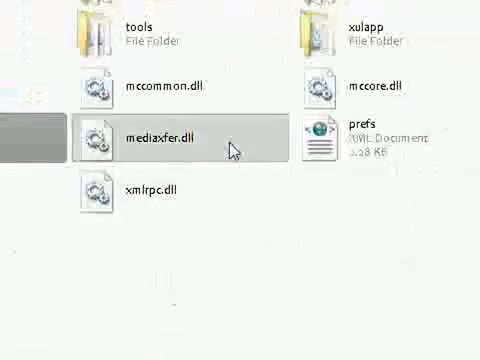
Run the mediacoder-codecs-20071118 package from the folder listing.
scroll("down", 3)
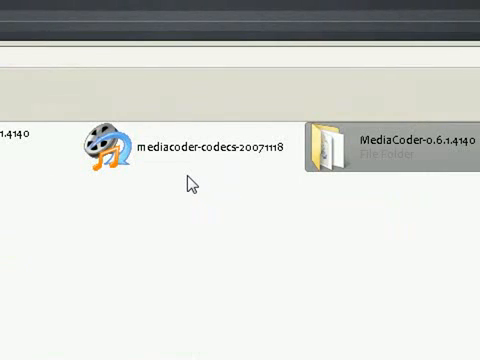
left_click(185, 149)
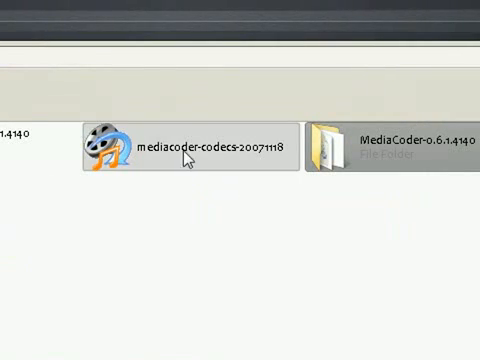
double_click(190, 145)
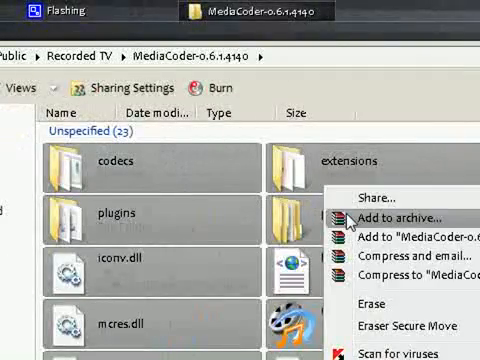
Send all selected MediaCoder-0.6.1.4140 files to WinRAR with 'Add to archive...'.
left_click(385, 216)
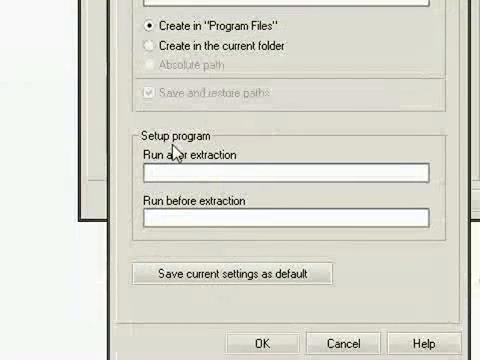
Make the SFX run mediacoder.exe after extraction, with silent mode Hide all, and confirm.
type("m")
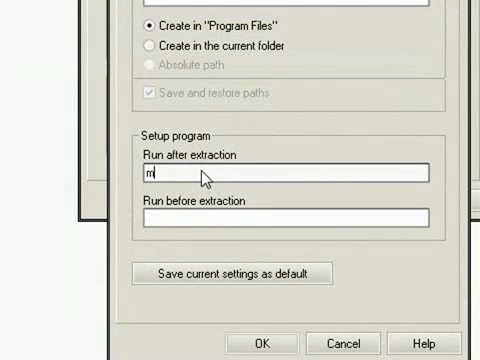
type("ediacoder.exe")
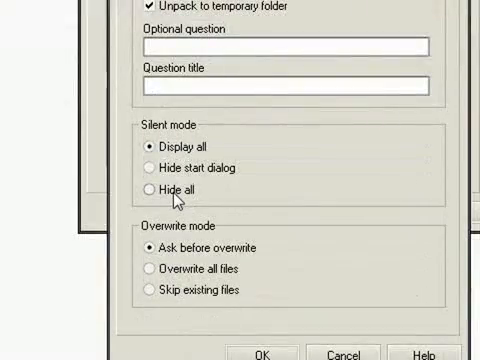
left_click(145, 187)
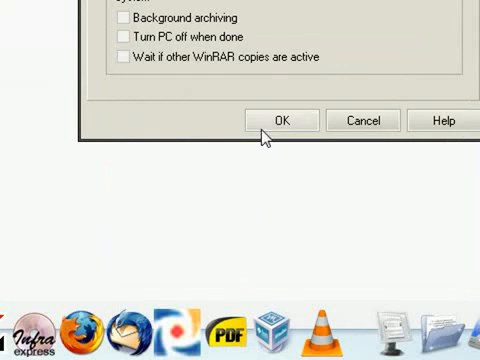
left_click(282, 120)
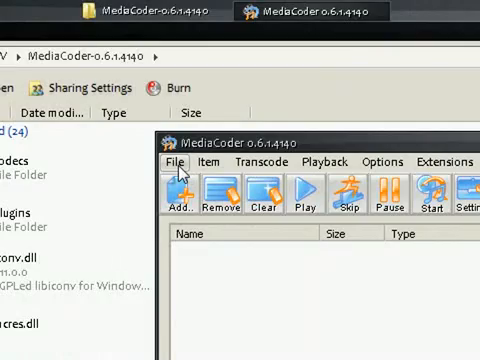
Open MediaCoder's File menu listing Set Output Folder, Load Preset and Settings.
left_click(179, 162)
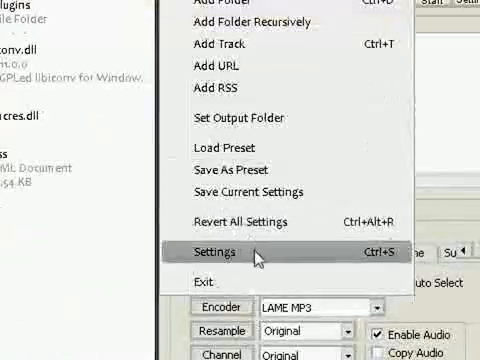